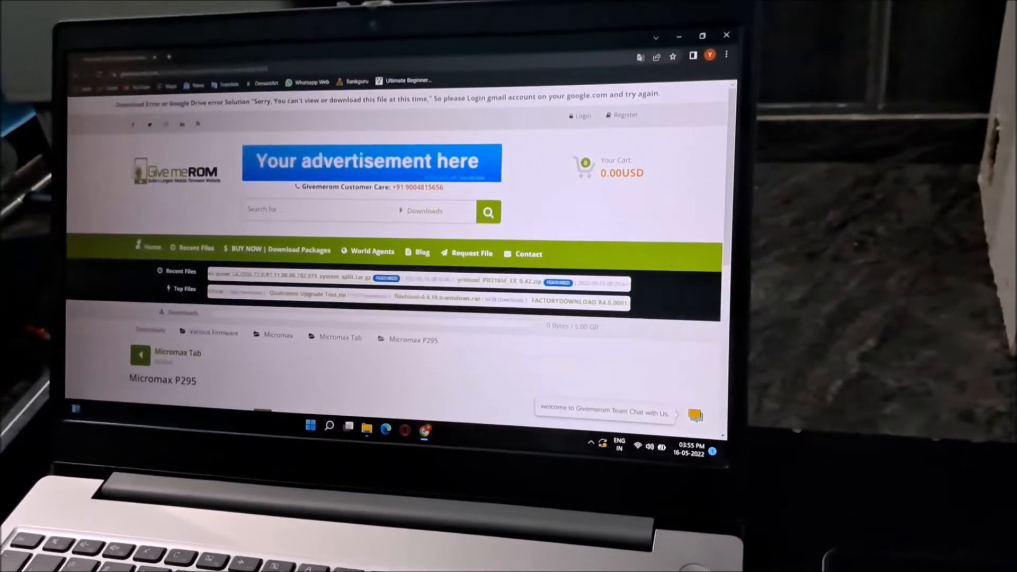
{"action": "scroll", "scroll_direction": "down", "scroll_amount": 3}
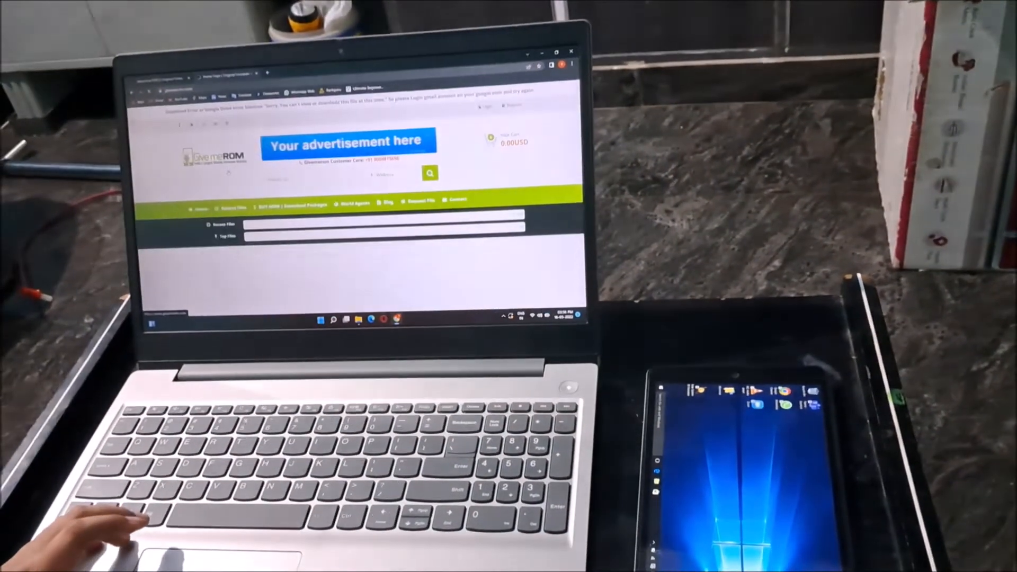
{"action": "scroll", "scroll_direction": "down", "scroll_amount": 3}
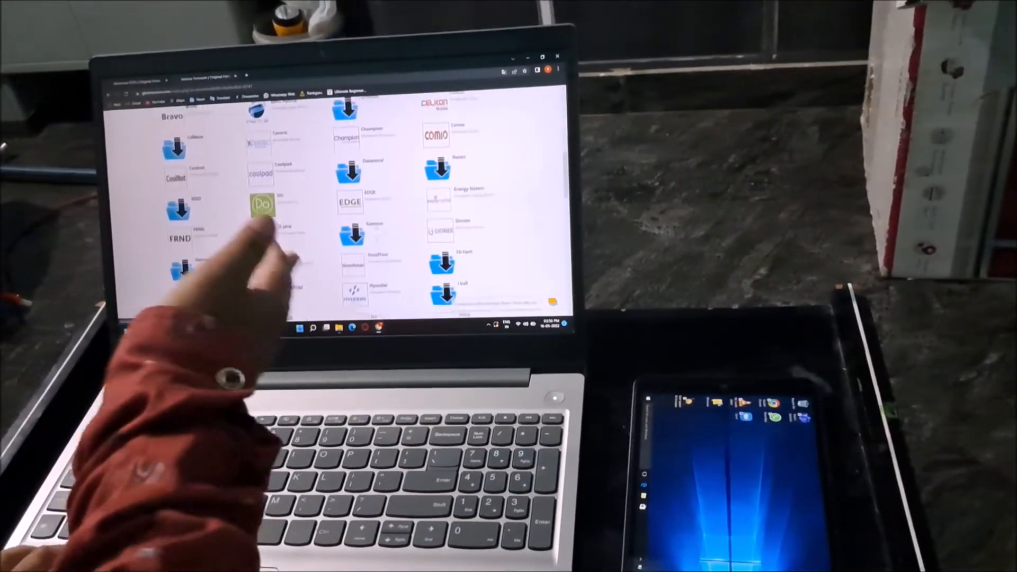
{"action": "scroll", "scroll_direction": "down", "scroll_amount": 3}
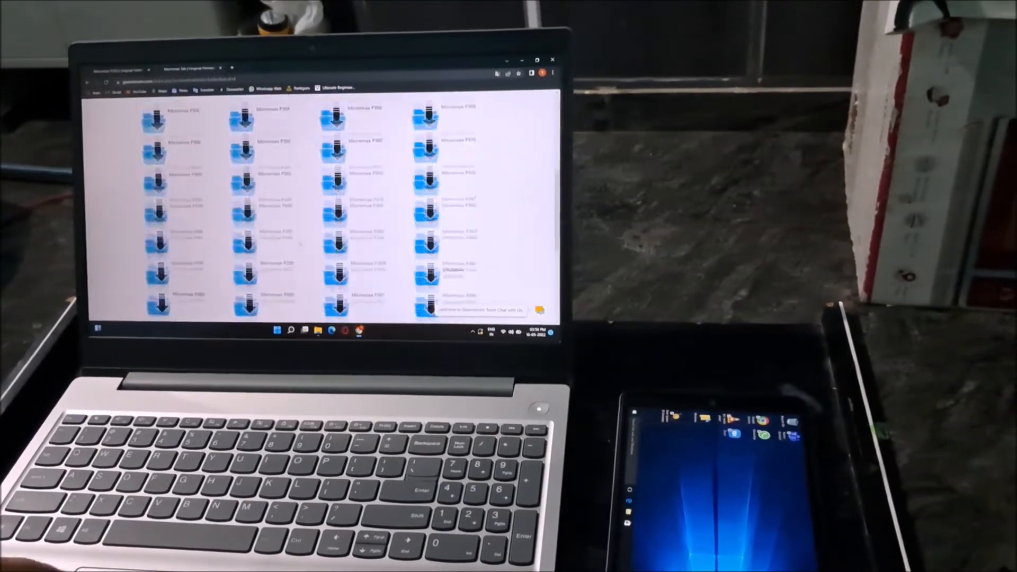
{"action": "scroll", "scroll_direction": "down", "scroll_amount": 3}
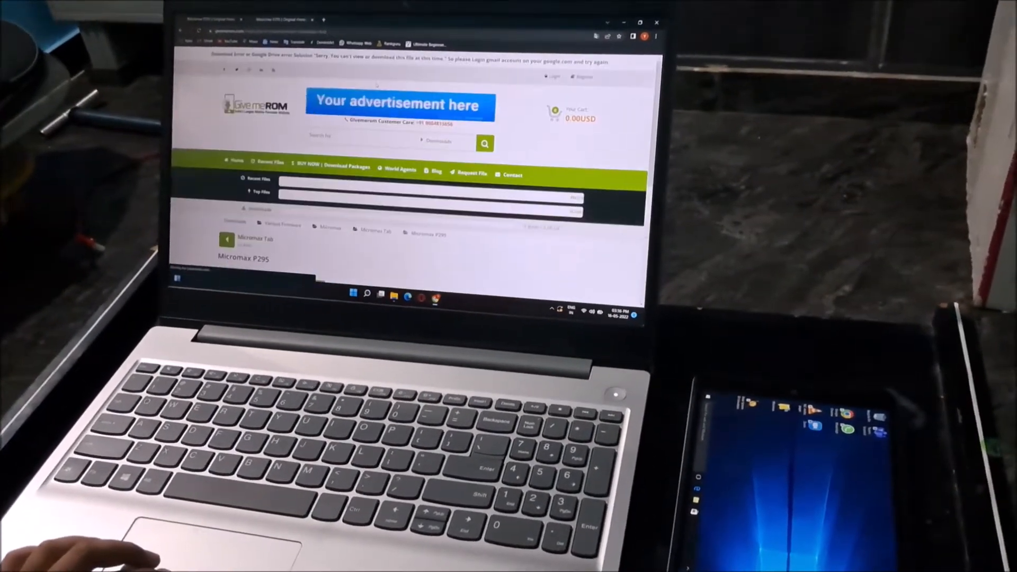
{"action": "scroll", "scroll_direction": "down", "scroll_amount": 3}
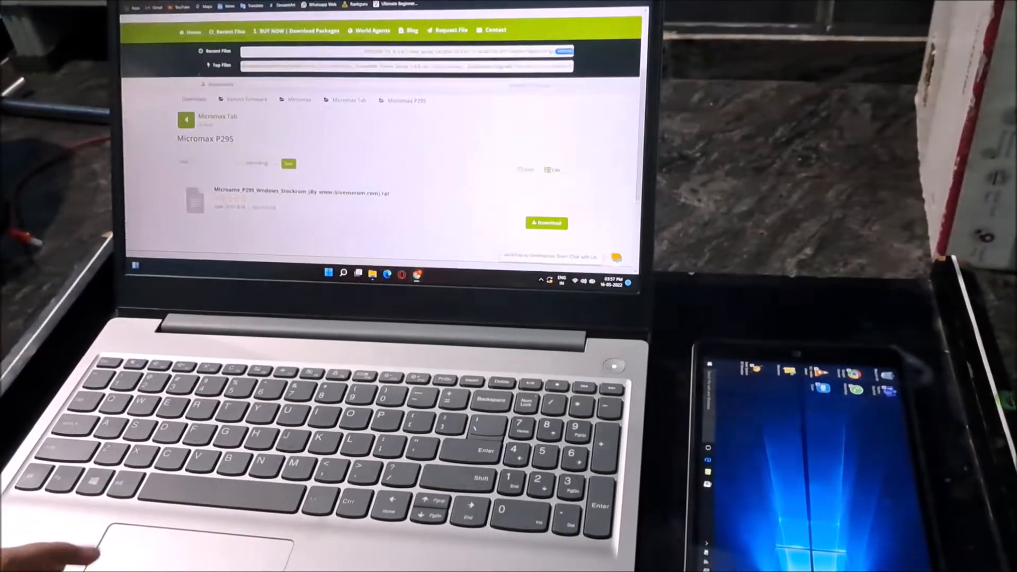
{"action": "scroll", "scroll_direction": "down", "scroll_amount": 3}
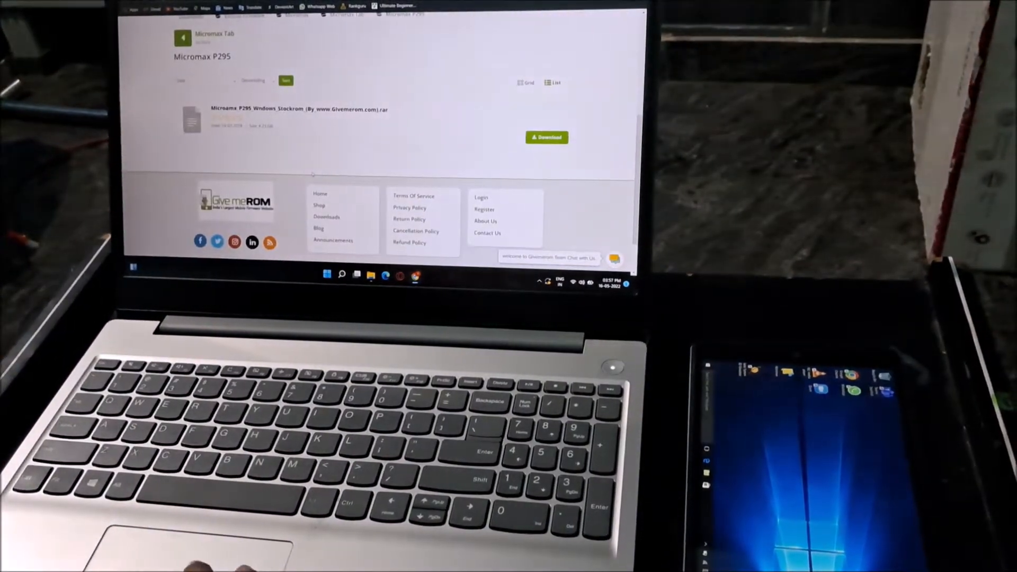